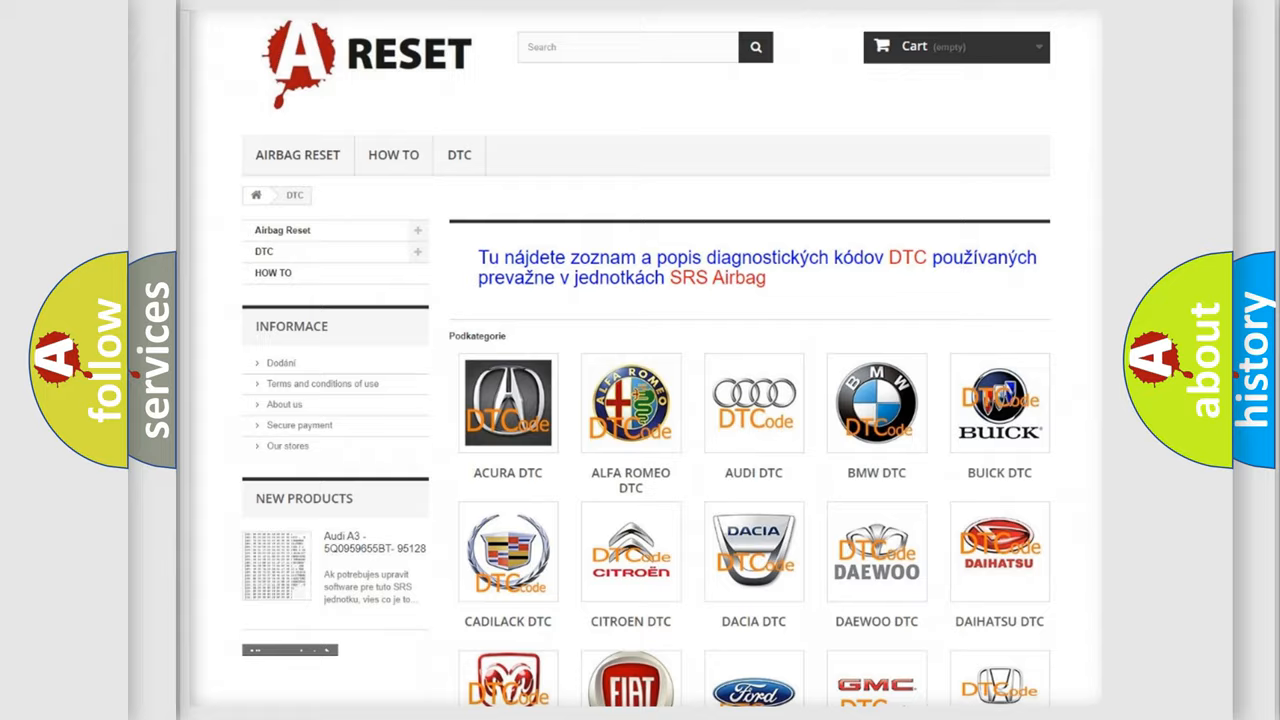
scroll("down", 3)
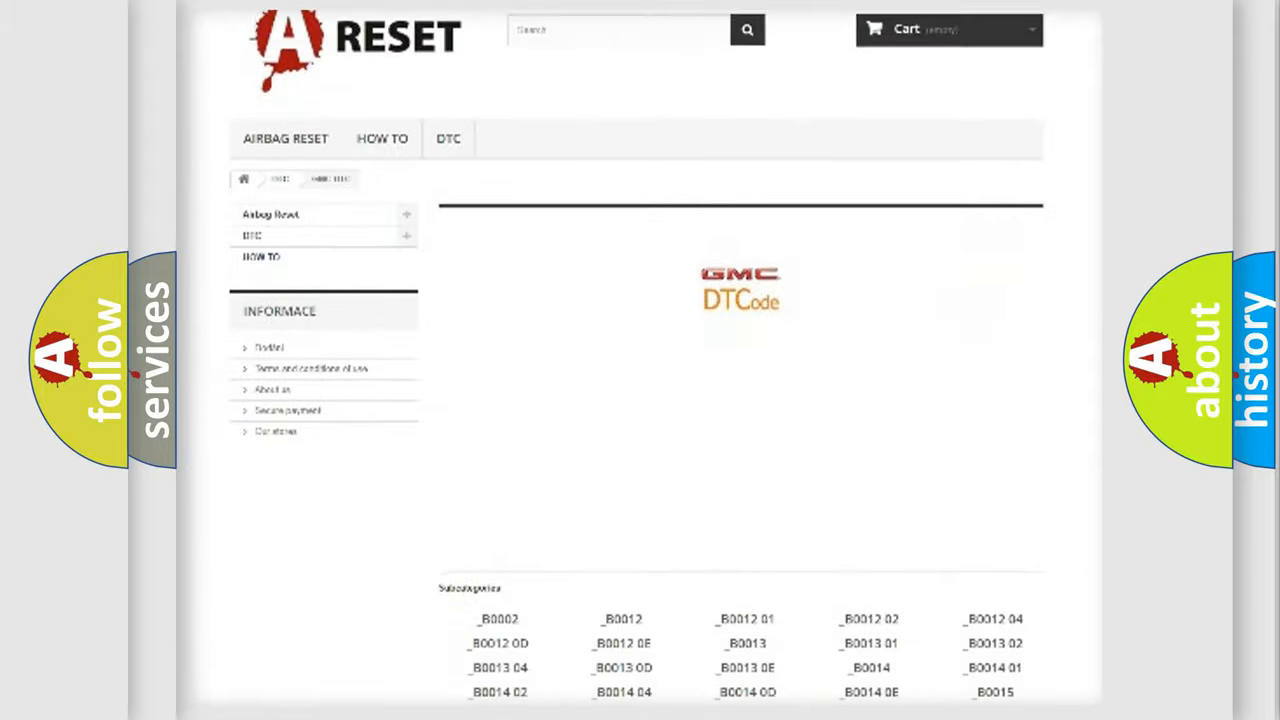
scroll("down", 3)
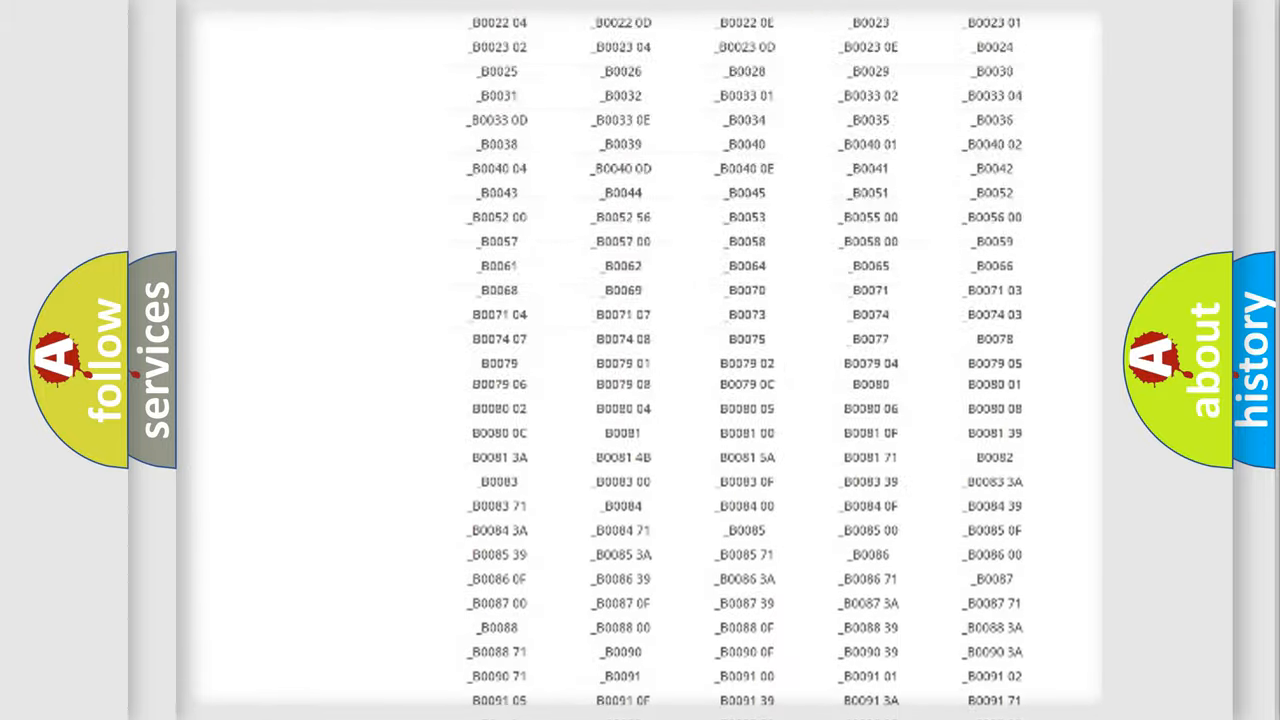
scroll("up", 3)
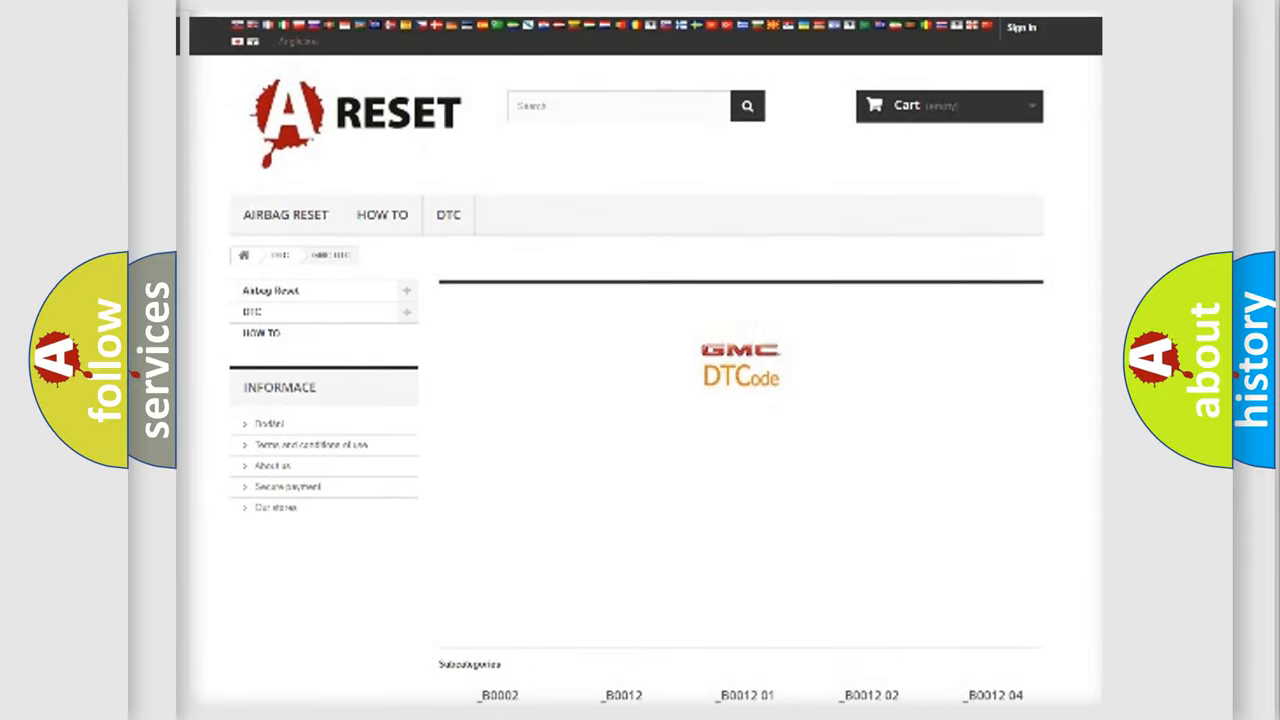